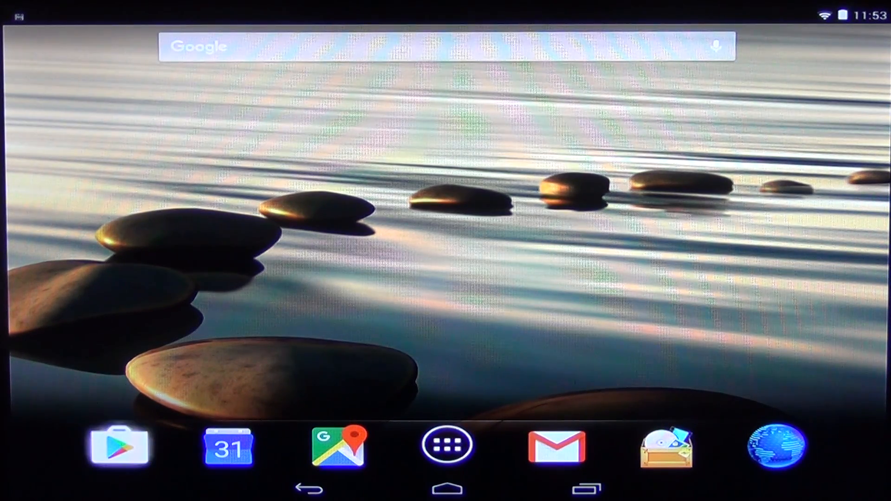
Step: Launch Google Play from the home screen dock
click(118, 448)
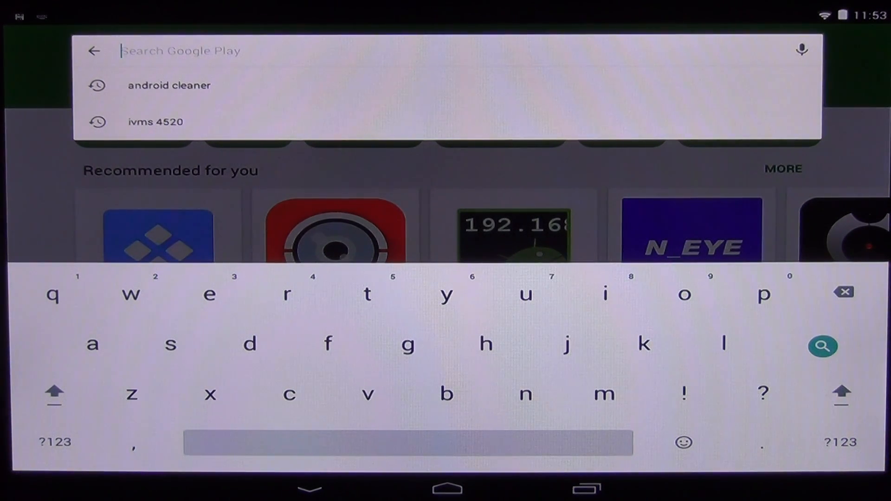
Step: Search Google Play for 'ivms 4500' and open the iVMS-4500 app page
text(l)
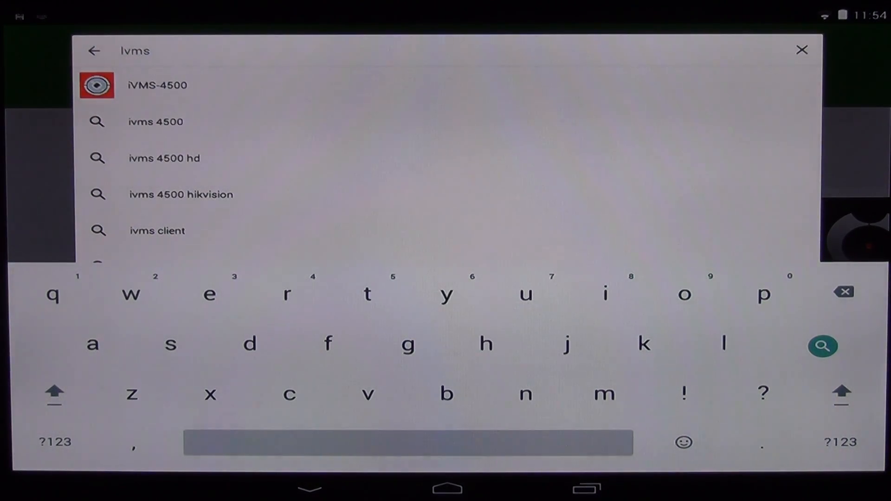
click(155, 121)
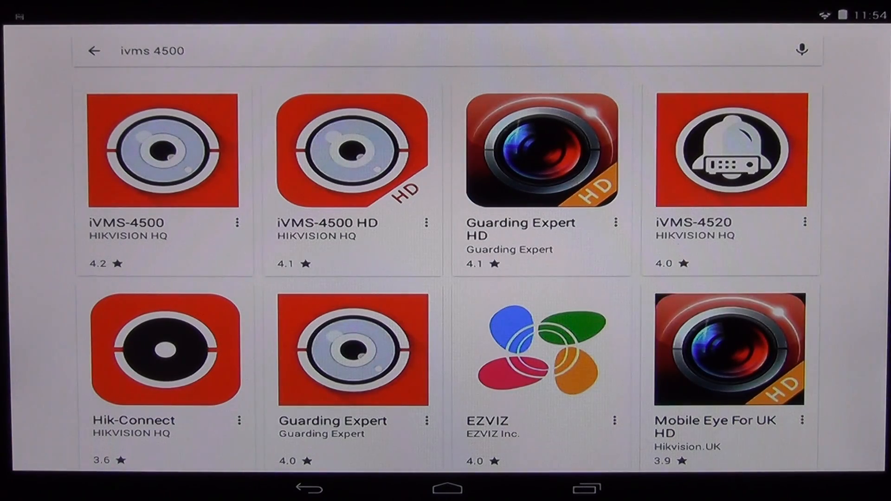
click(159, 148)
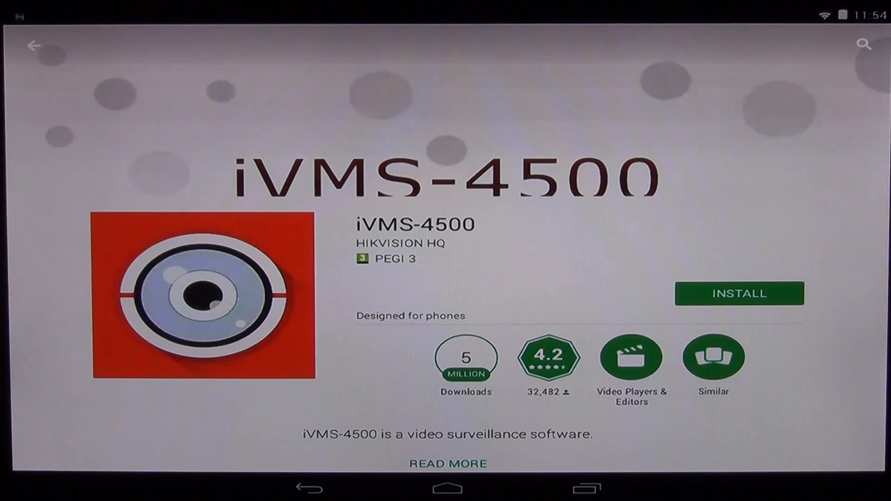
Step: Install iVMS-4500 and accept its requested permissions
click(739, 293)
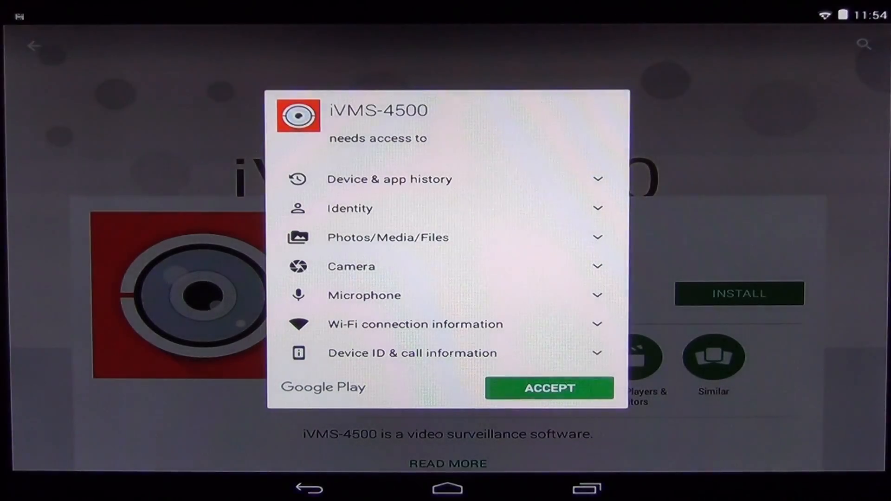
click(550, 388)
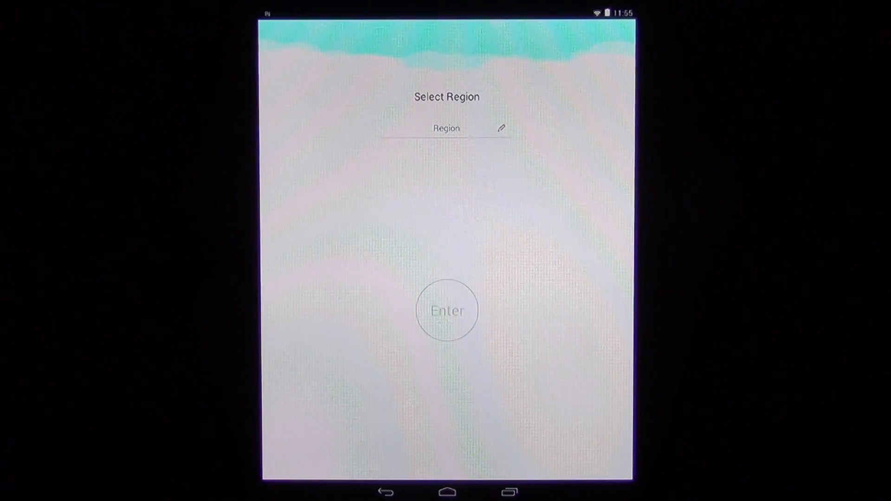
Step: Choose Ireland under Europe as the region and confirm into Live View
click(447, 128)
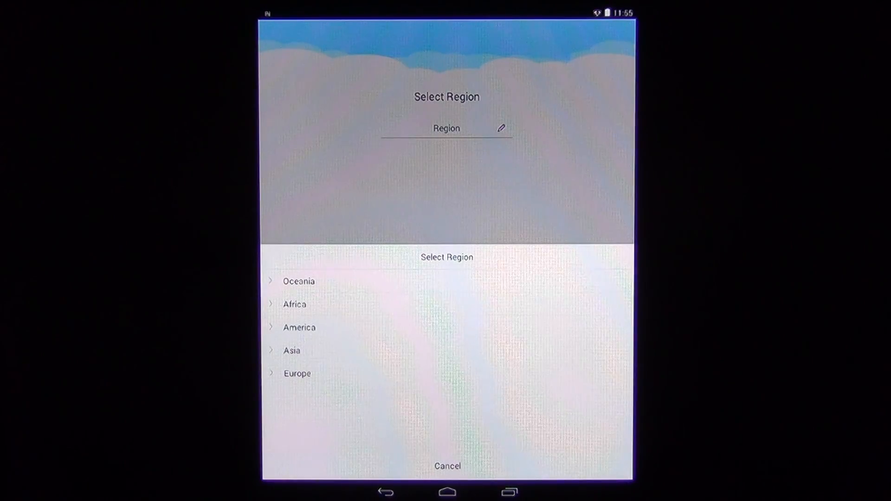
click(297, 373)
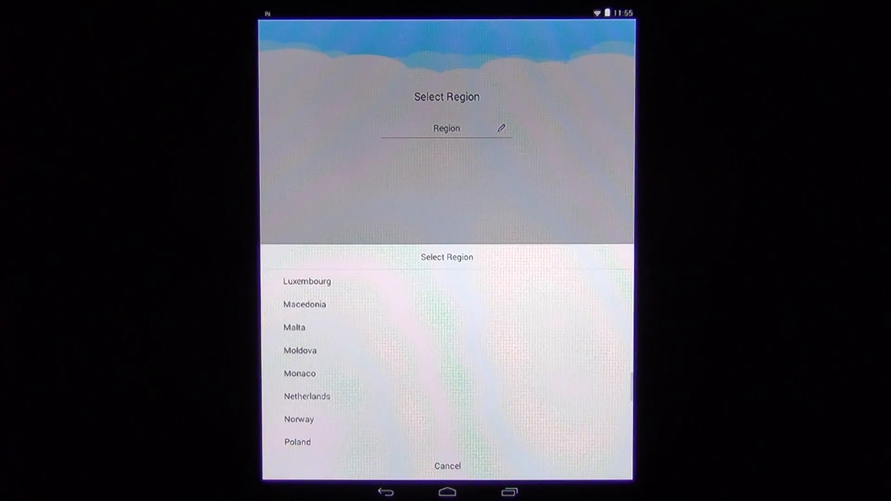
scroll(down, 3)
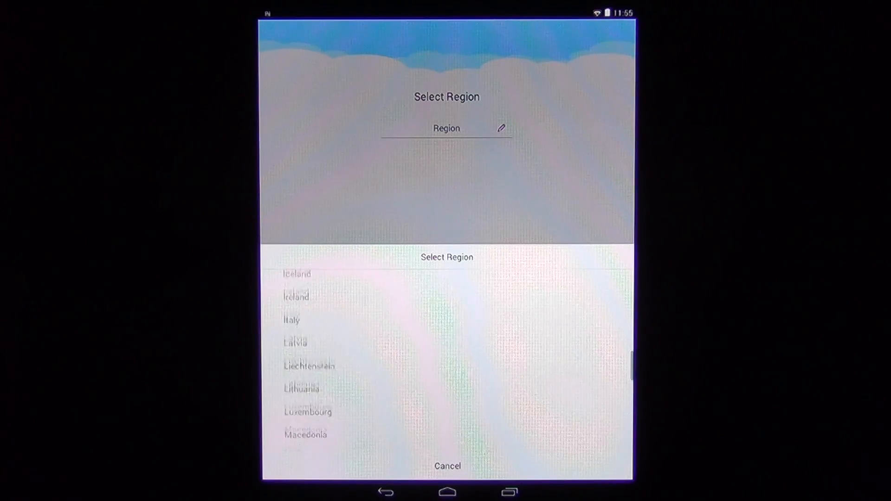
click(295, 296)
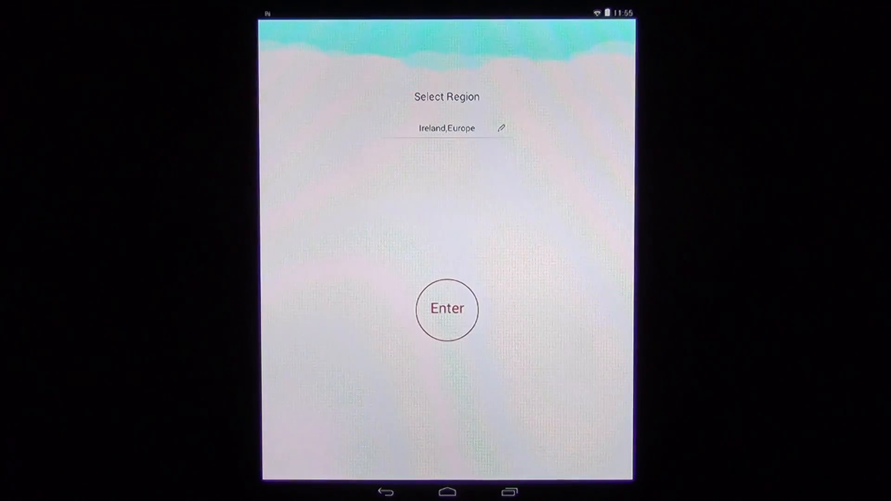
click(446, 310)
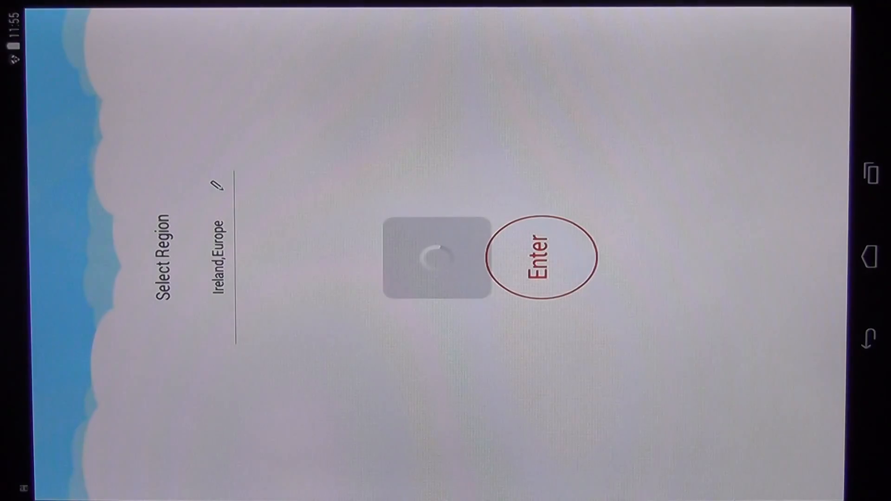
click(540, 258)
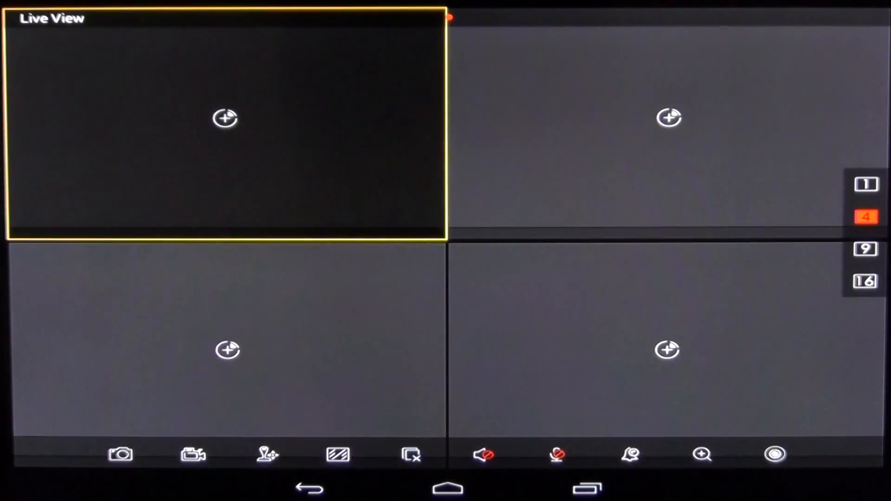